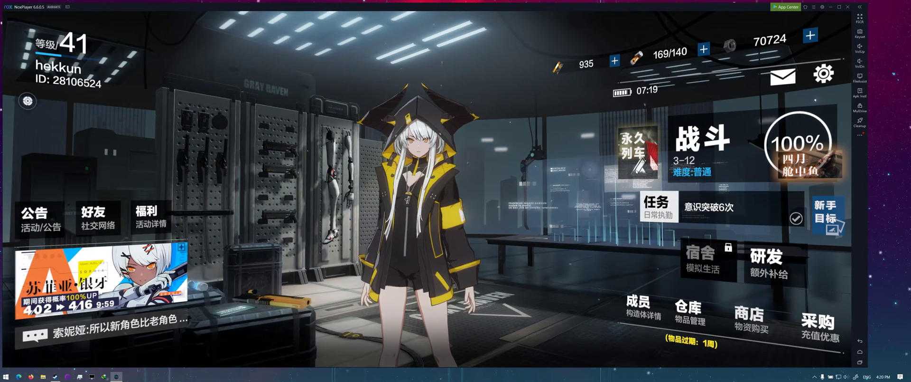
pyautogui.moveTo(580, 312)
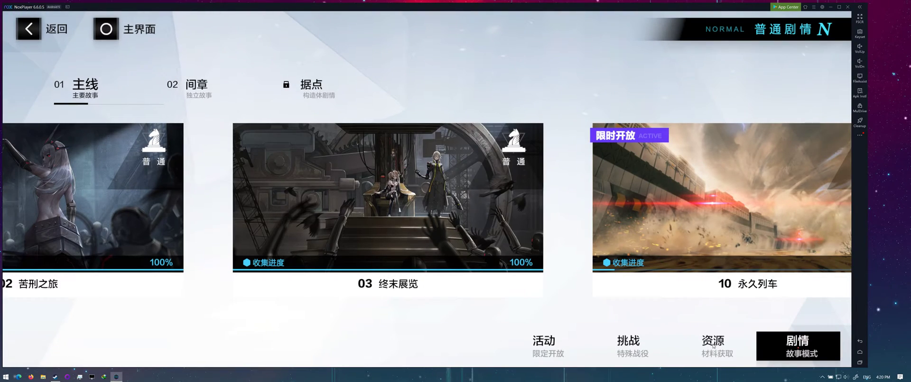
# Step: Reach squad setup for stage NF-1 of 螺母大作战 via the 资源 category and 多重挑战
pyautogui.click(713, 345)
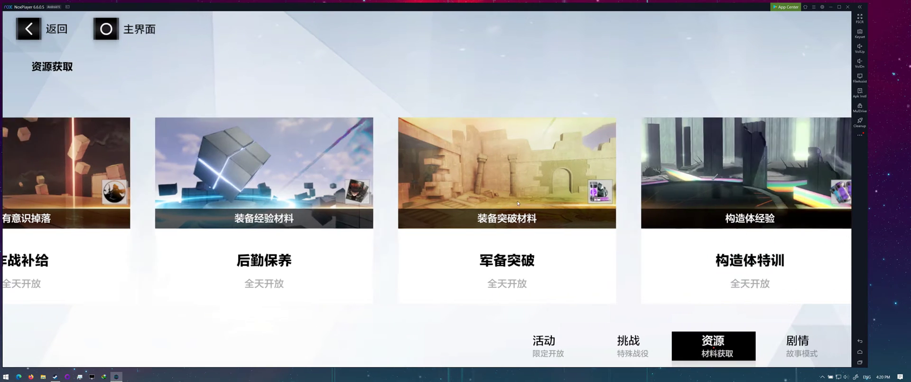
pyautogui.hscroll(-3)
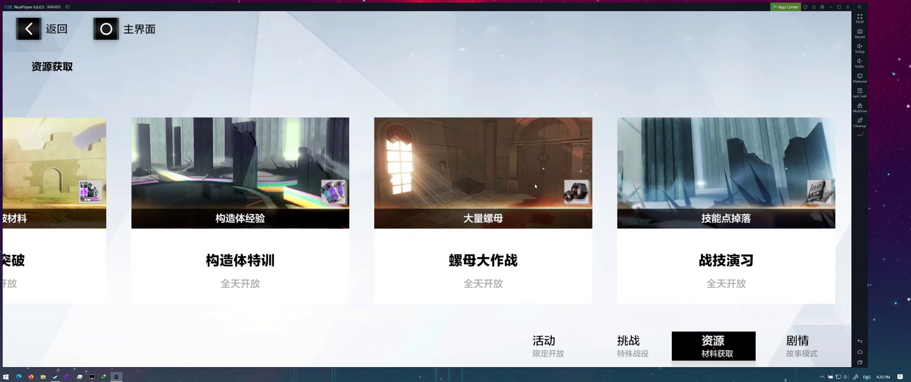
pyautogui.click(482, 172)
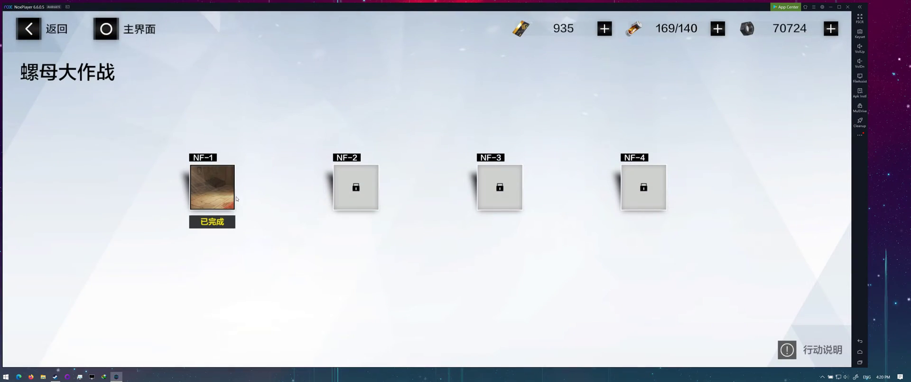
pyautogui.click(211, 186)
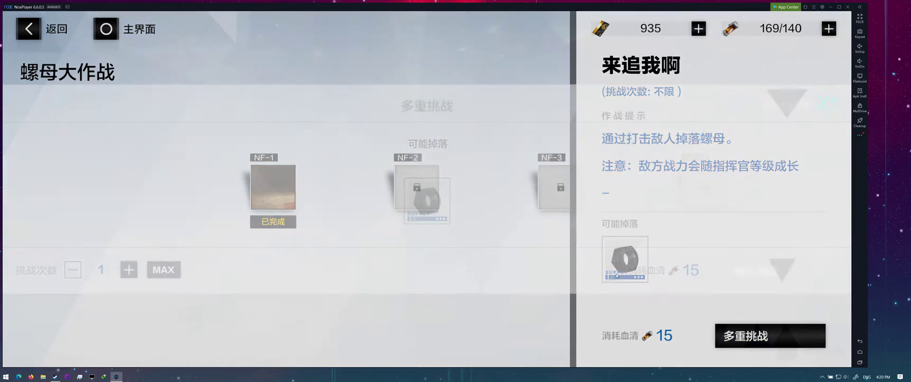
pyautogui.click(770, 336)
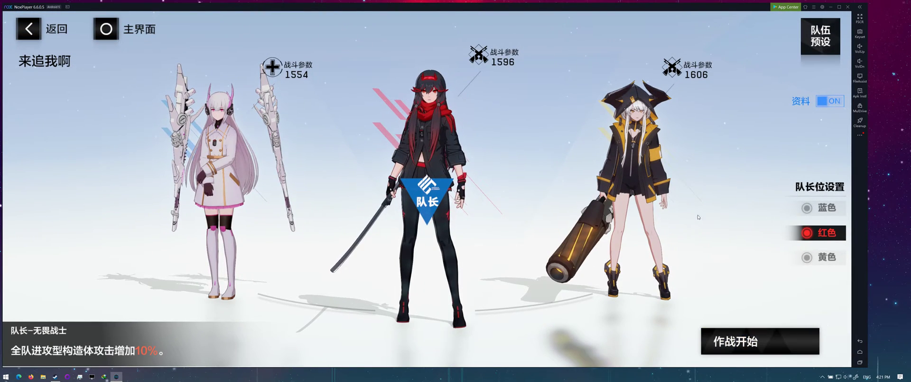
pyautogui.click(760, 340)
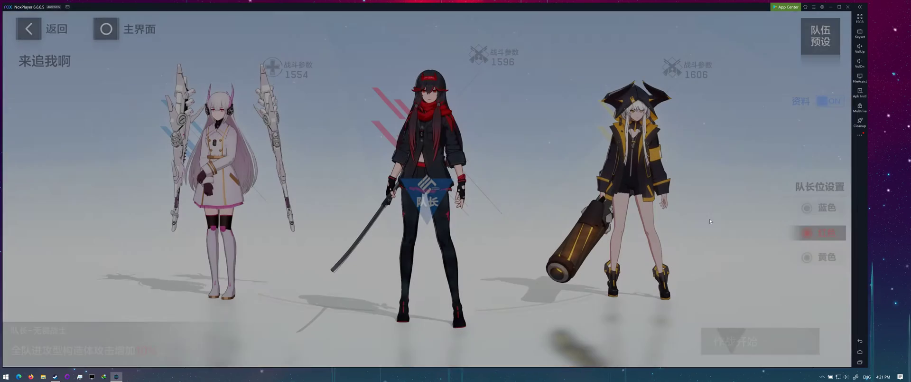
# Step: Set the 黄色 slot as leader, start the battle, then bring up NoxPlayer's controller mapping
pyautogui.click(807, 256)
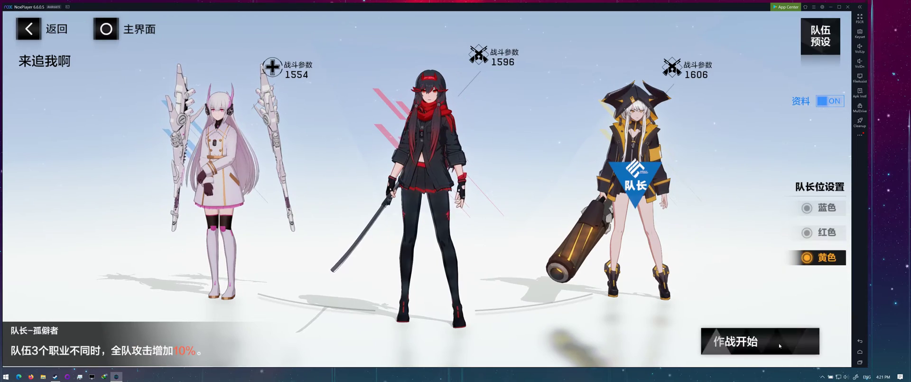
pyautogui.click(760, 341)
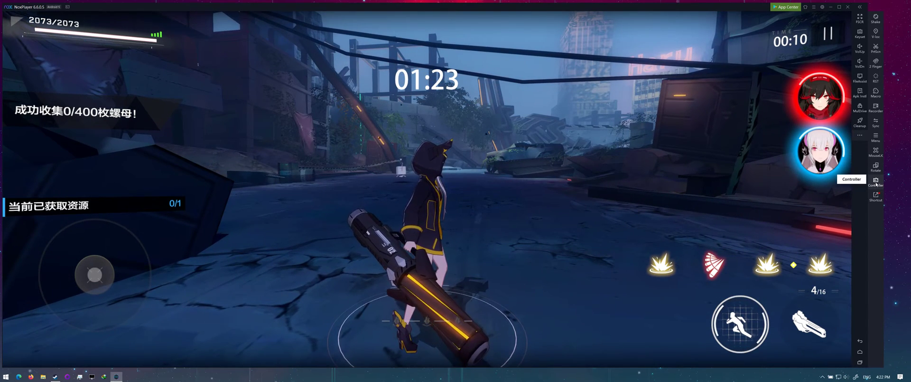
pyautogui.click(876, 182)
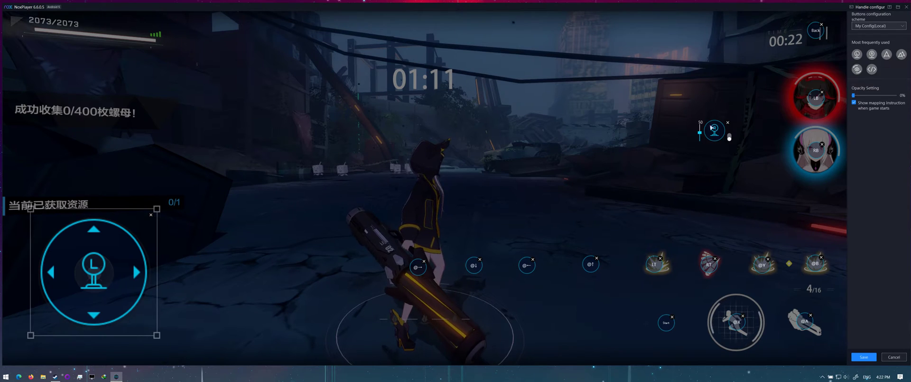
pyautogui.moveTo(131, 323)
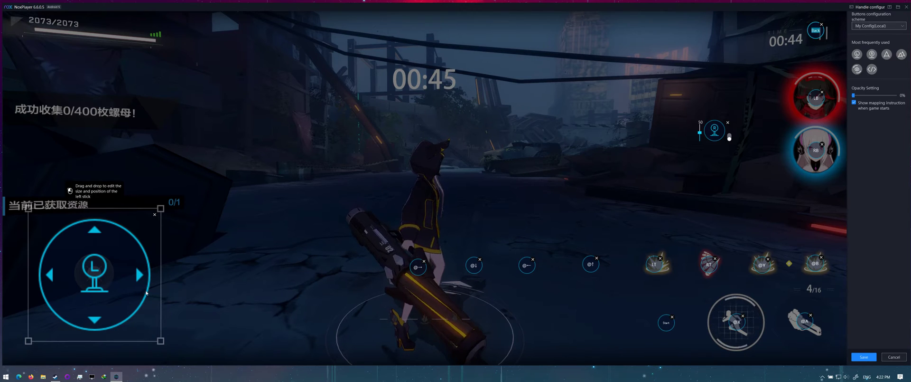
pyautogui.moveTo(784, 142)
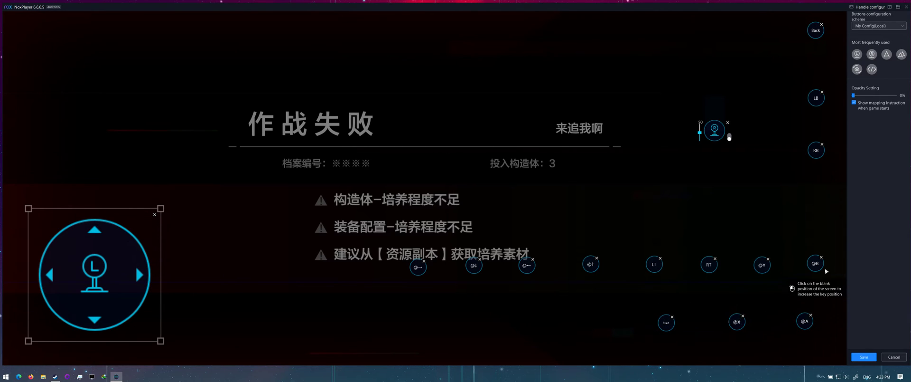
pyautogui.moveTo(725, 270)
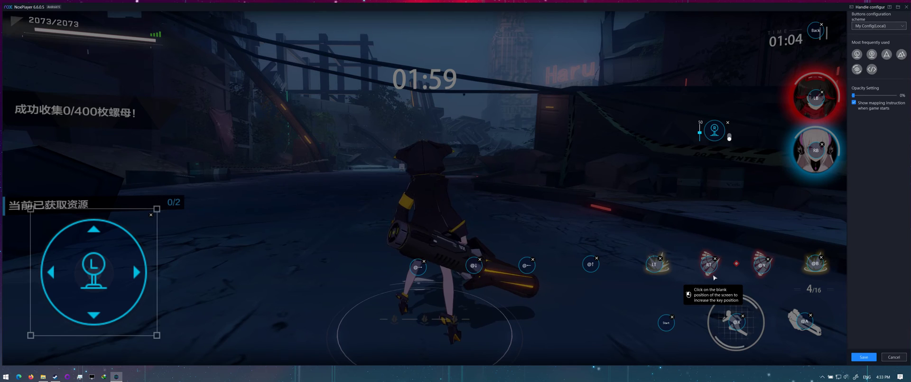
pyautogui.moveTo(590, 263)
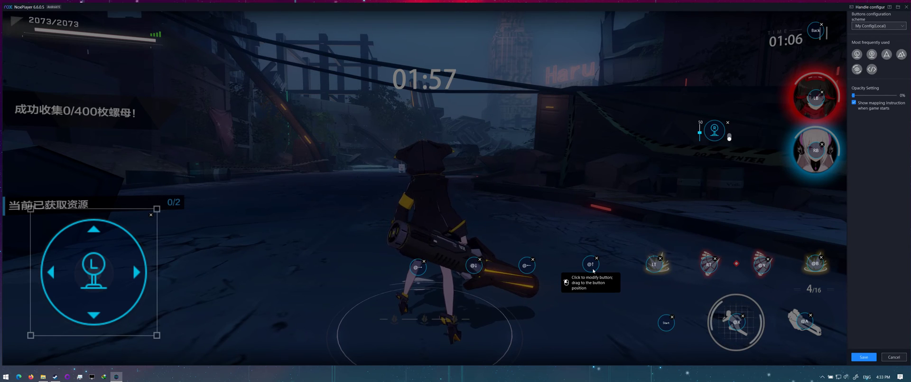
pyautogui.moveTo(574, 273)
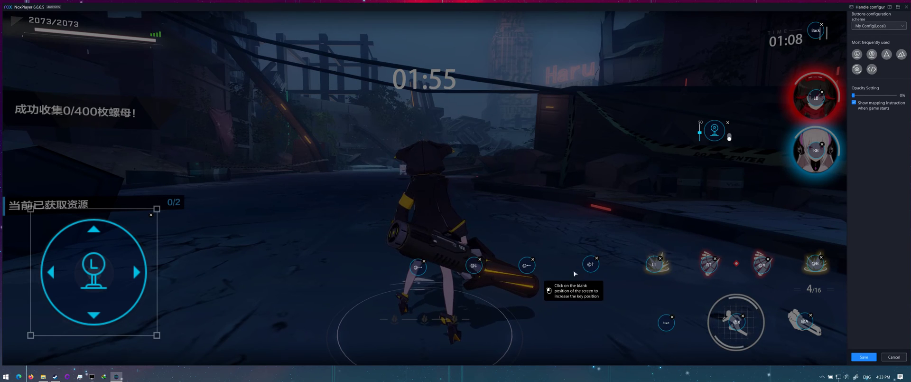
pyautogui.moveTo(526, 264)
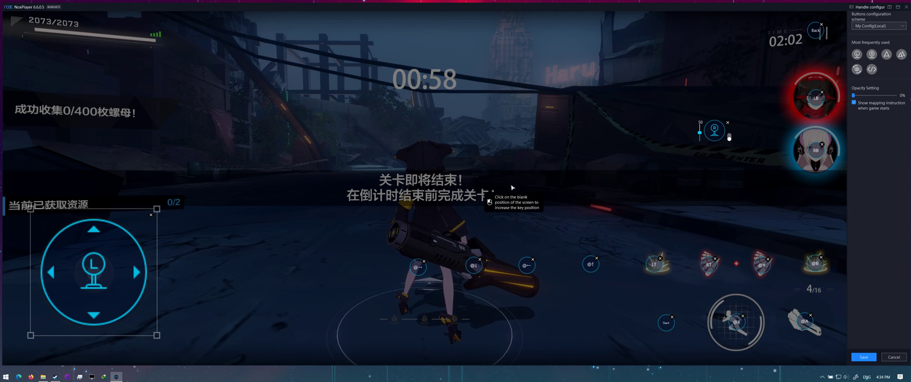
pyautogui.moveTo(306, 307)
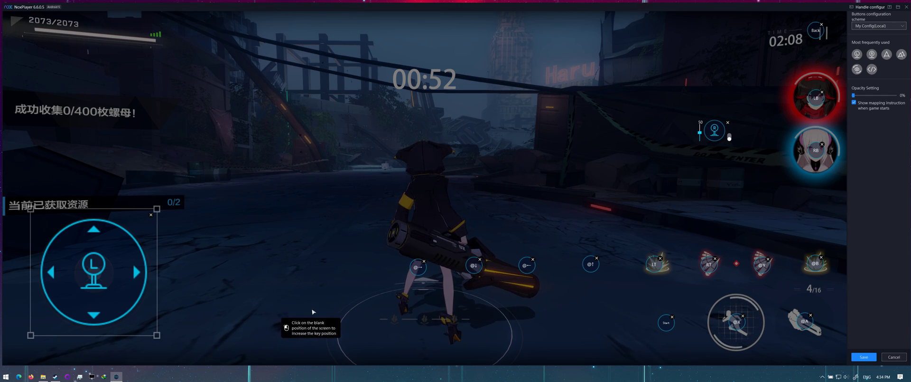
pyautogui.moveTo(378, 325)
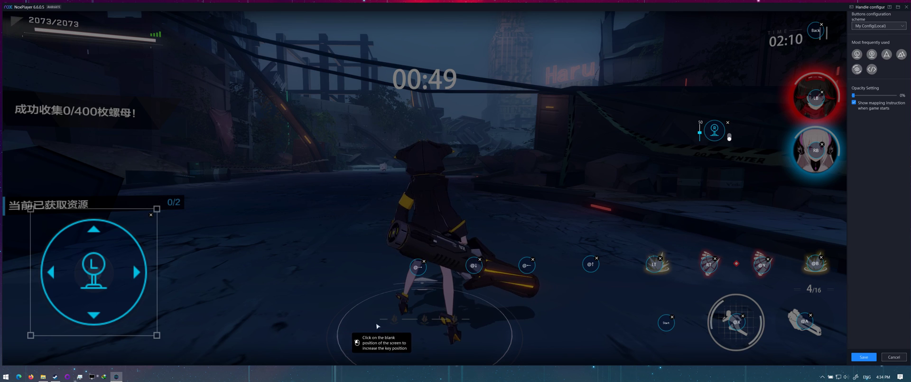